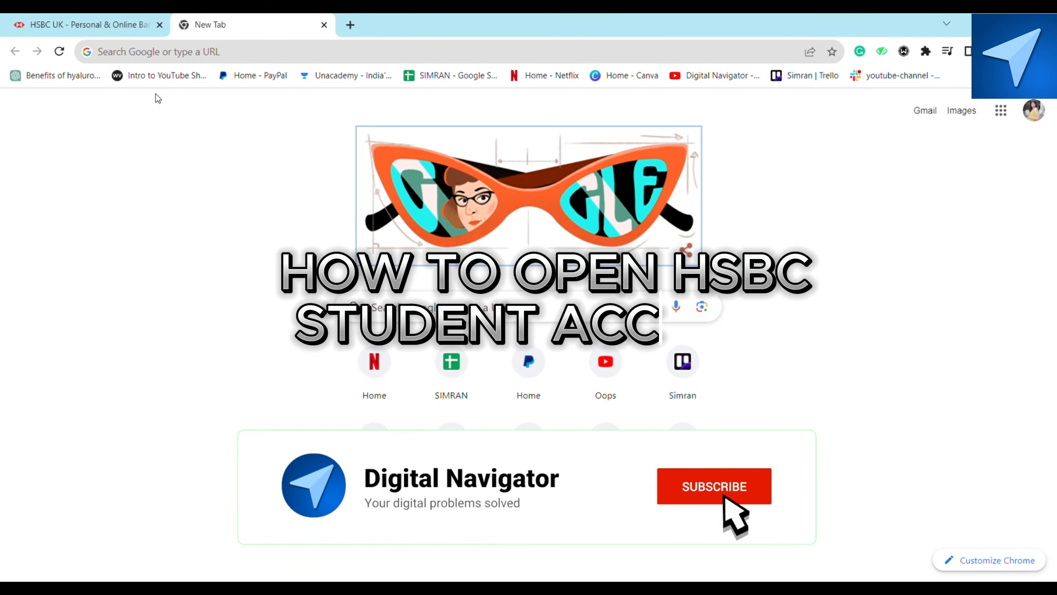
Step: Switch to the HSBC UK homepage and open the Banking menu listing Student Account
click(714, 486)
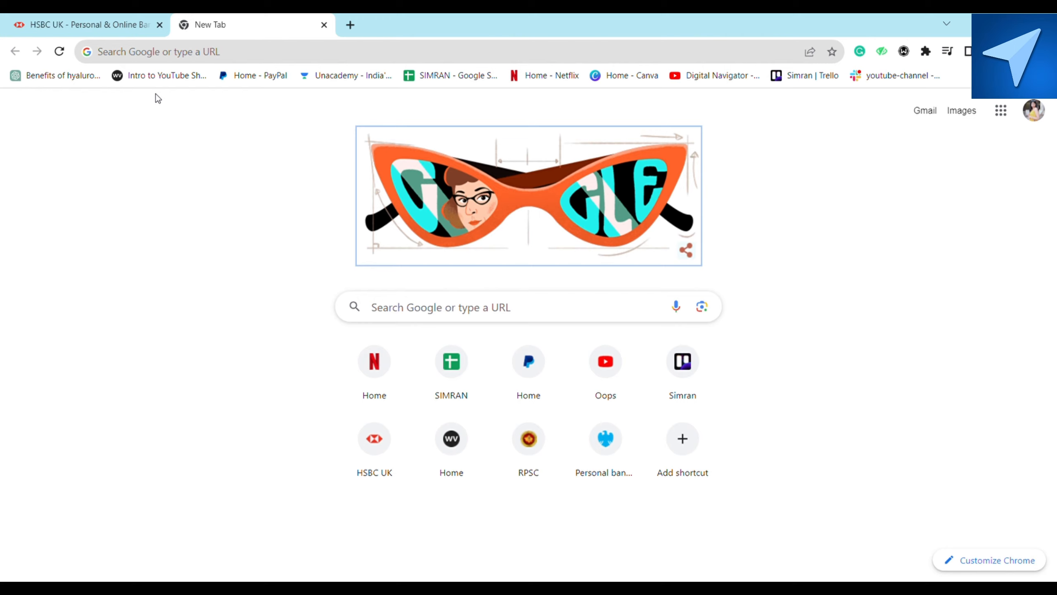
mouse_move(231, 253)
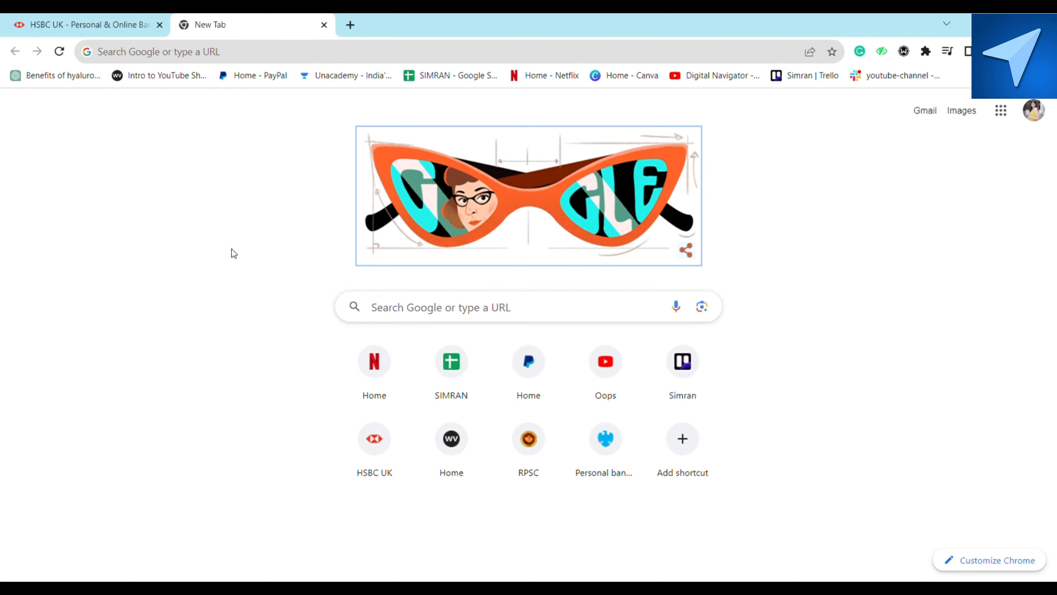
mouse_move(302, 258)
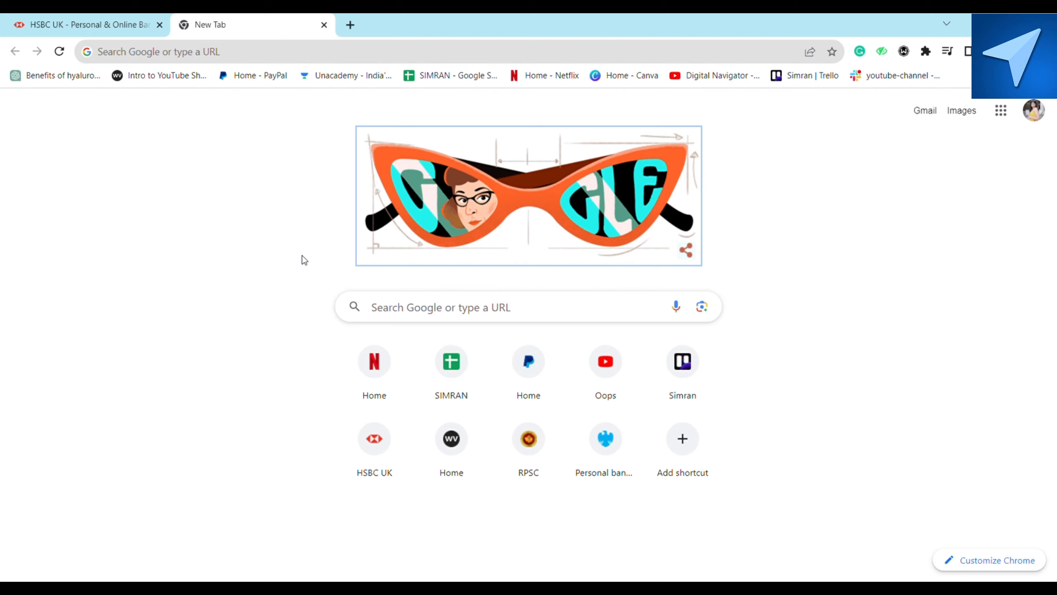
click(74, 25)
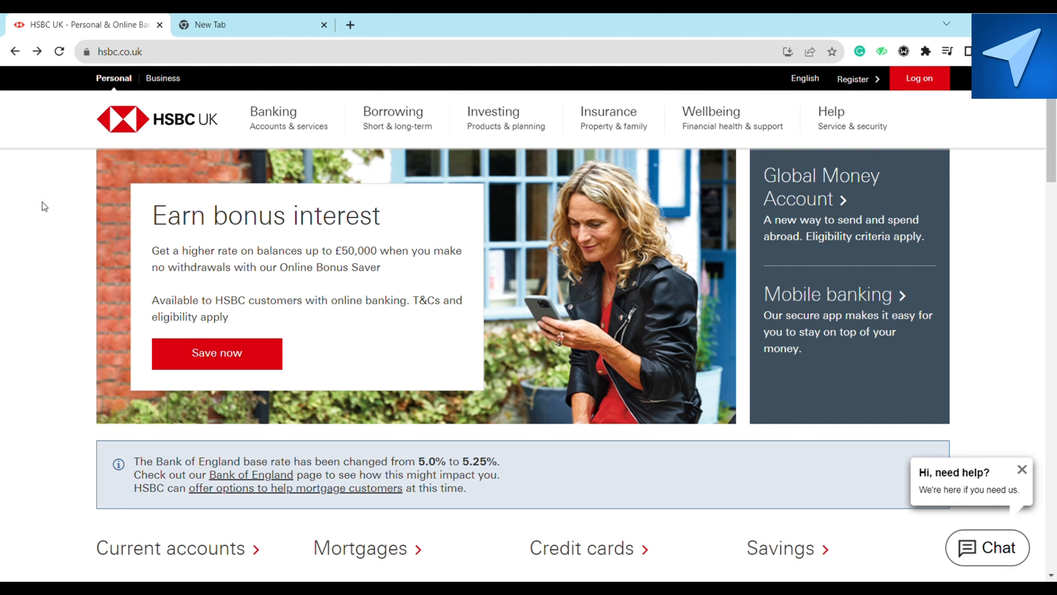
mouse_move(69, 181)
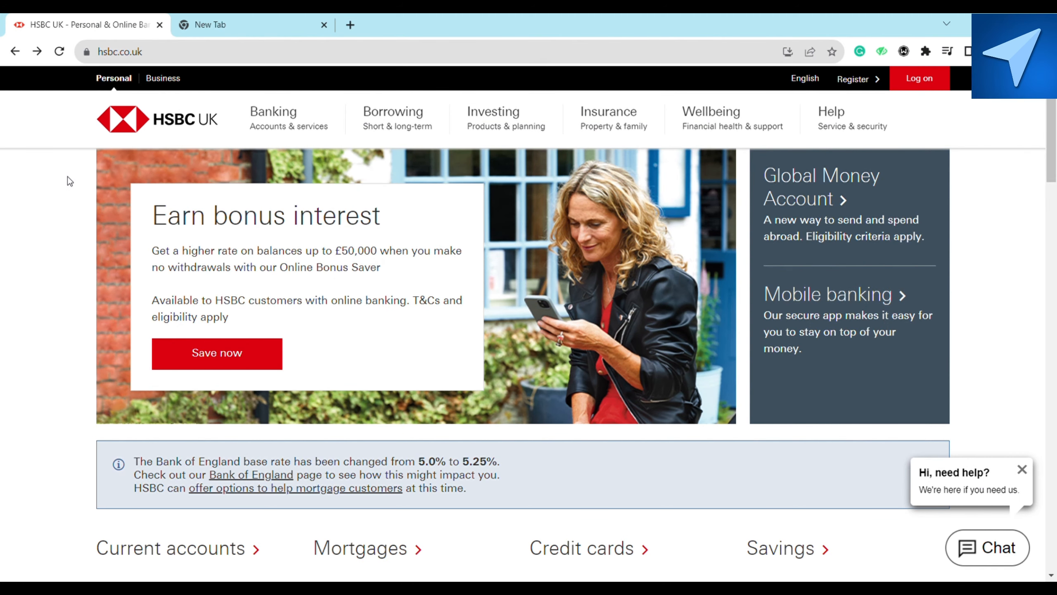
mouse_move(27, 159)
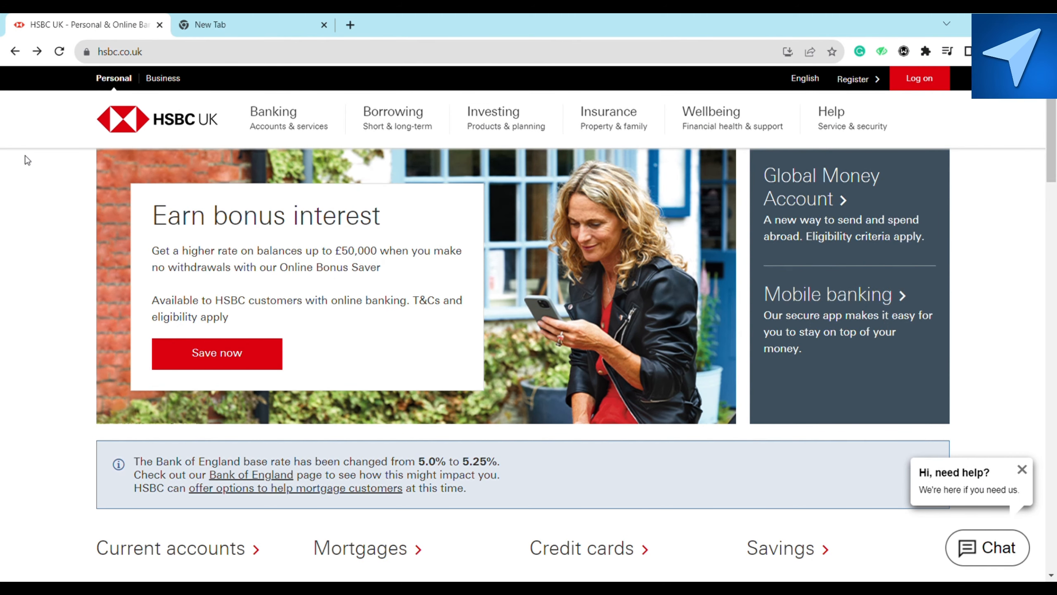
click(274, 120)
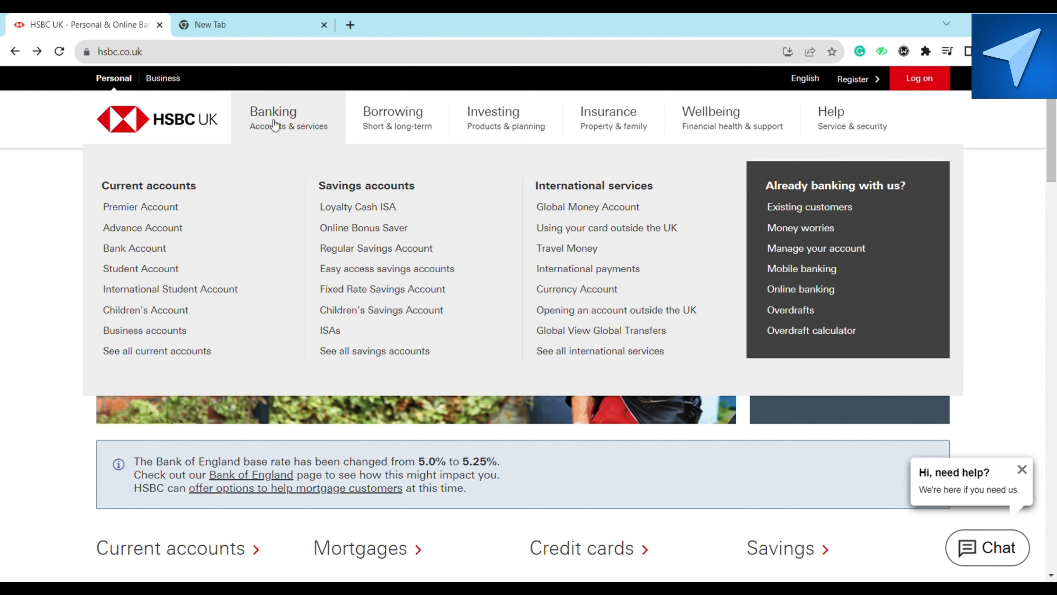
mouse_move(281, 141)
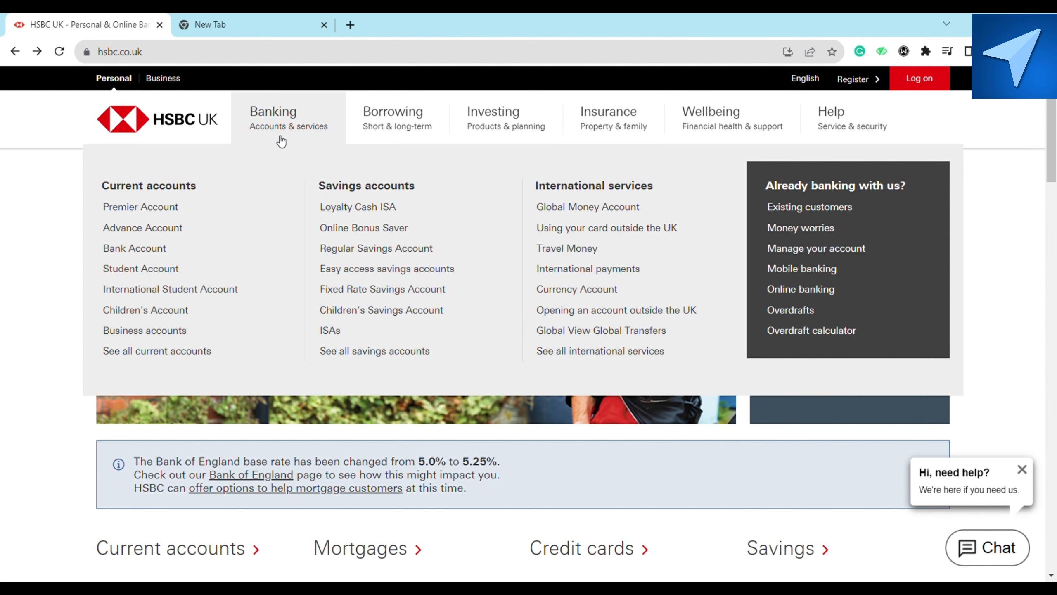
Step: Open the Student Bank Account page from the Banking menu
click(141, 268)
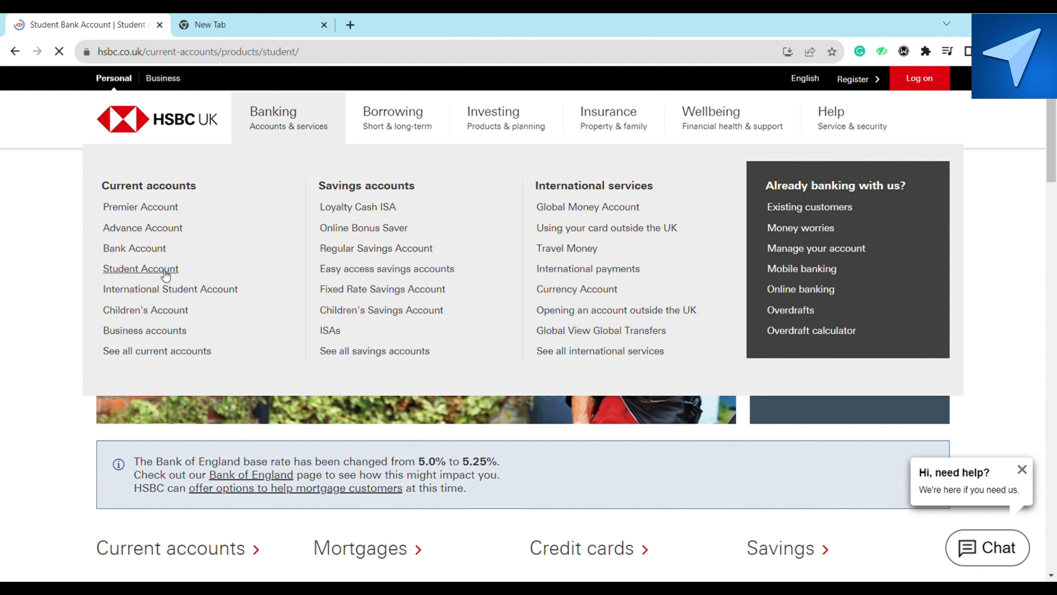
click(141, 268)
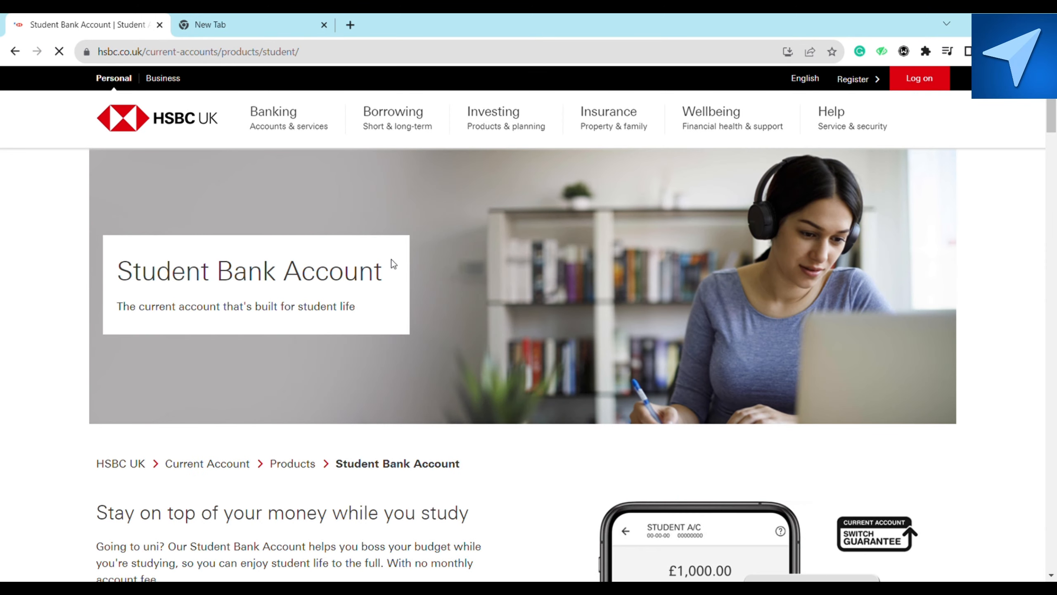
scroll(down, 3)
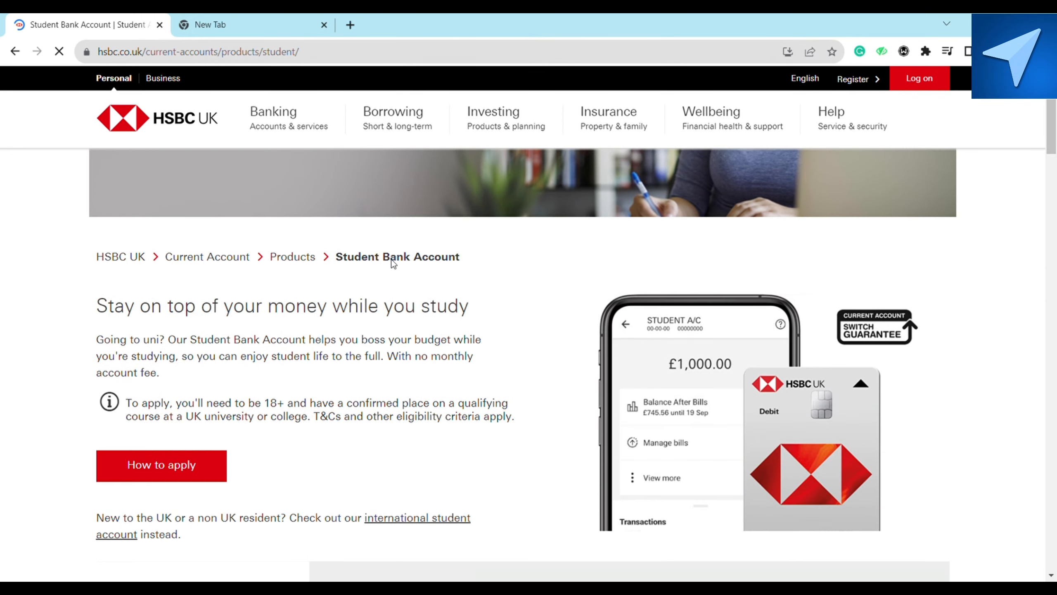
scroll(down, 3)
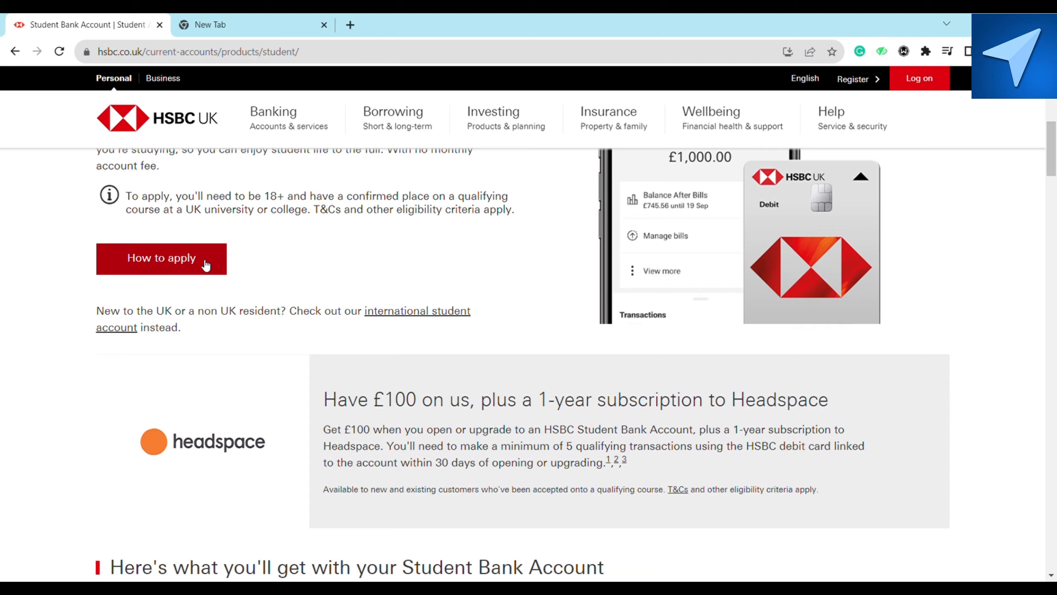
Step: Jump to How to apply and start the new-customer application at the Eligibility page
click(161, 259)
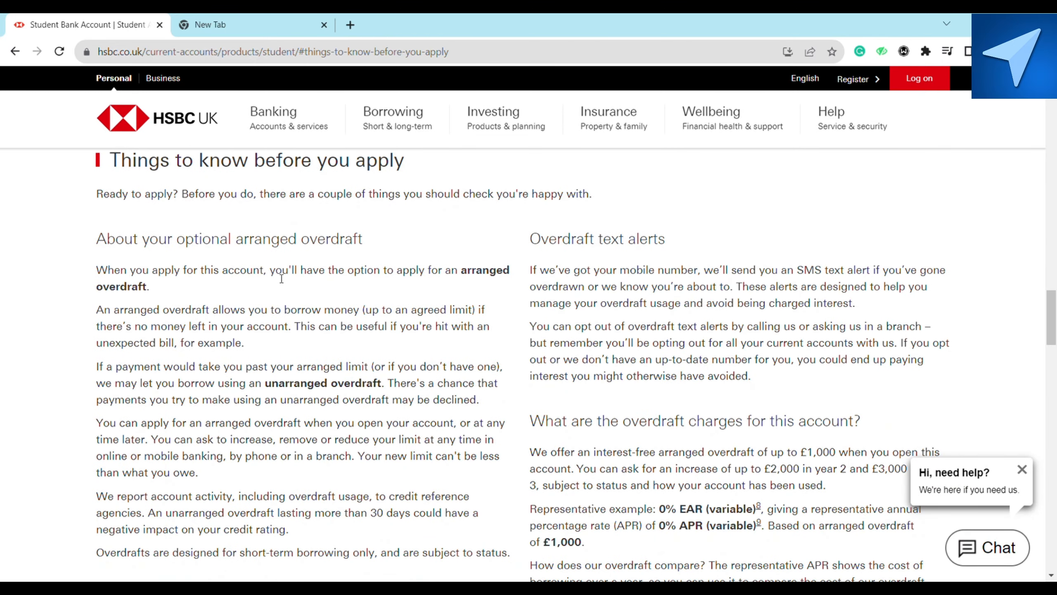
scroll(down, 3)
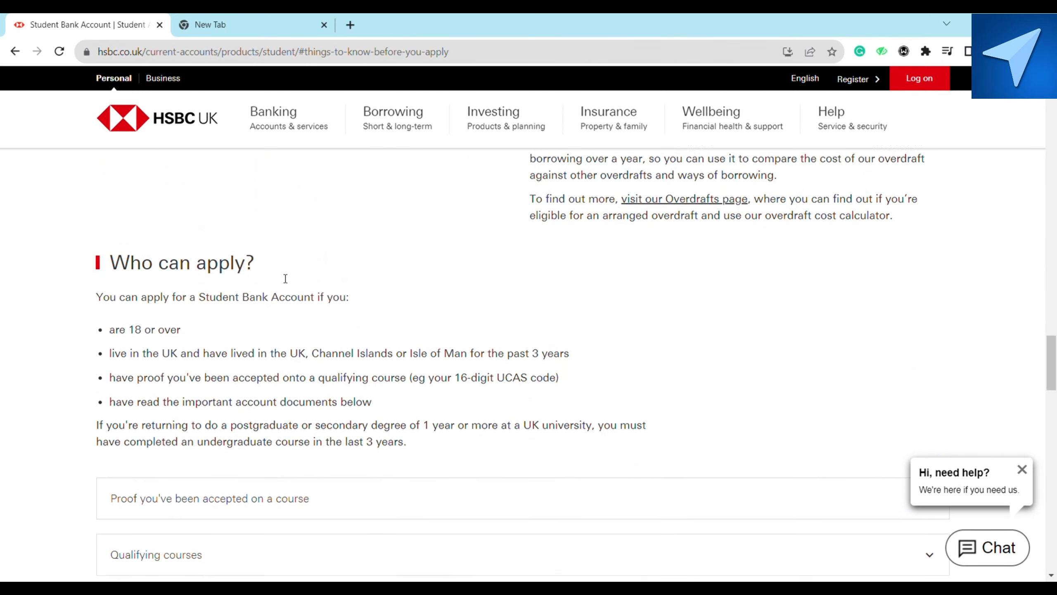
scroll(down, 3)
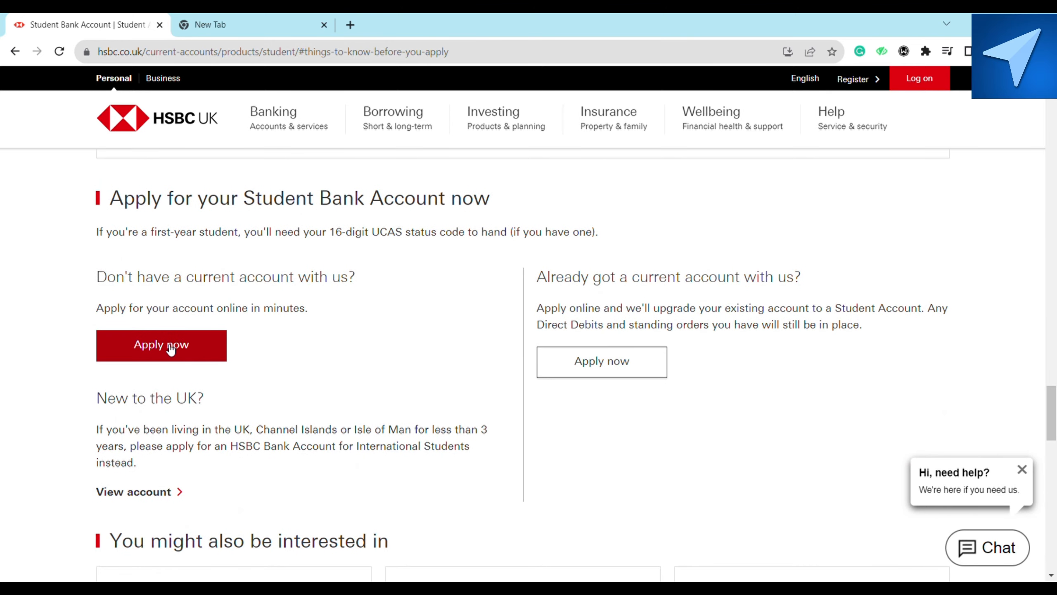
click(162, 346)
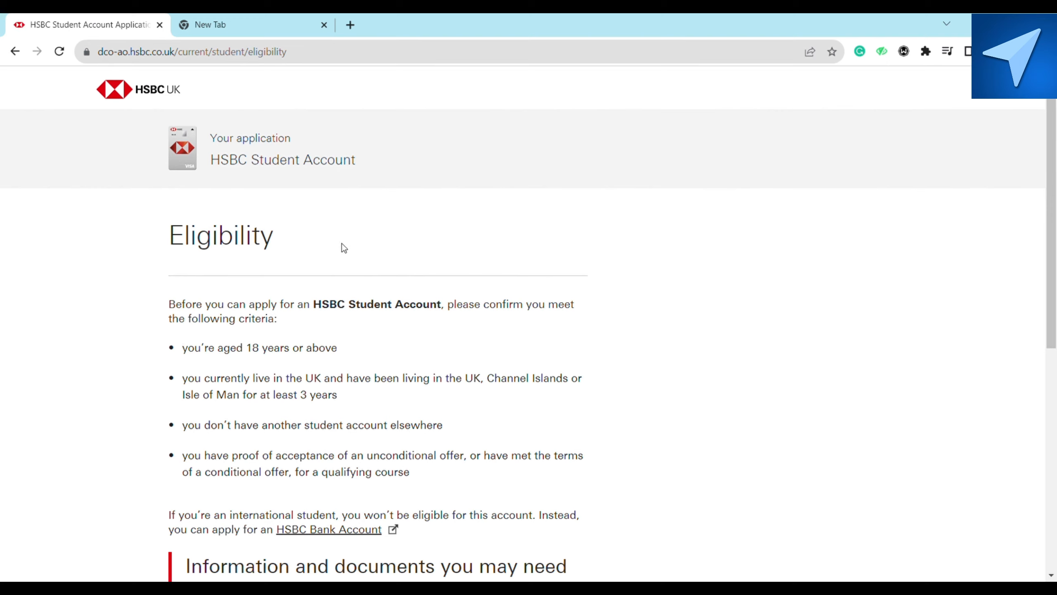
mouse_move(349, 257)
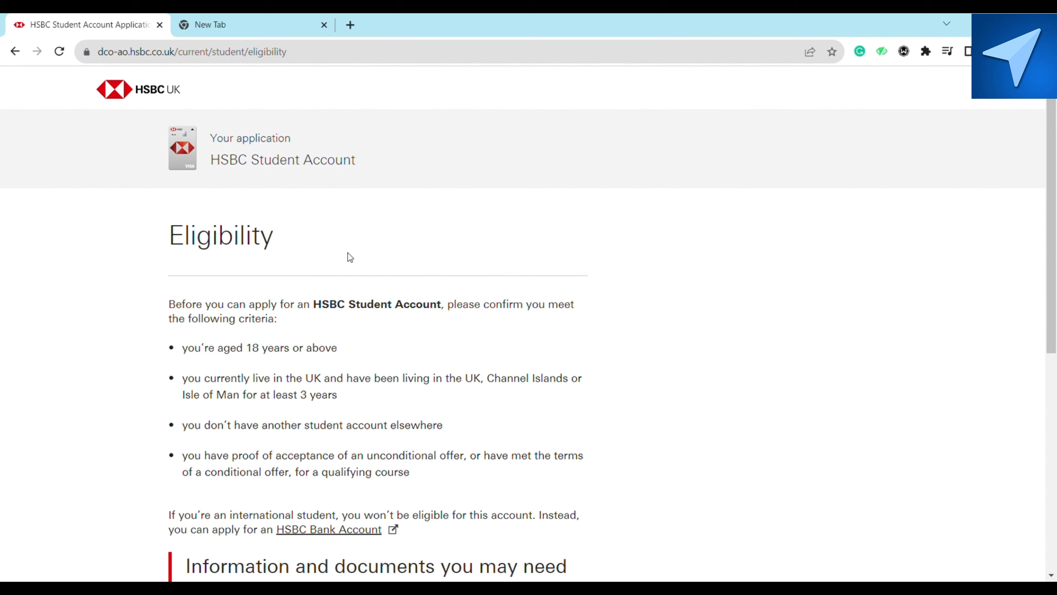
scroll(down, 3)
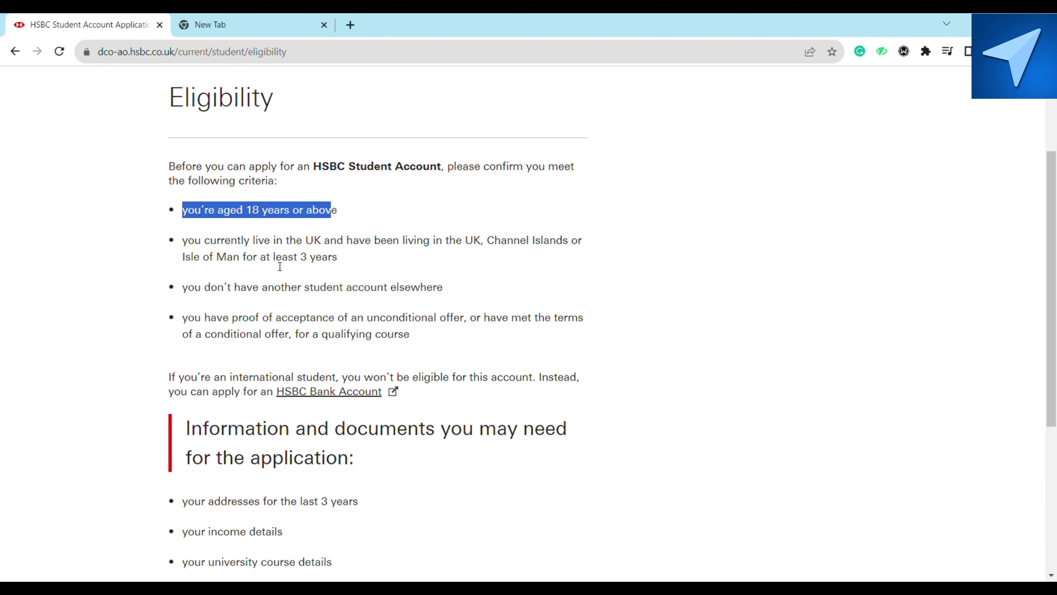
scroll(down, 3)
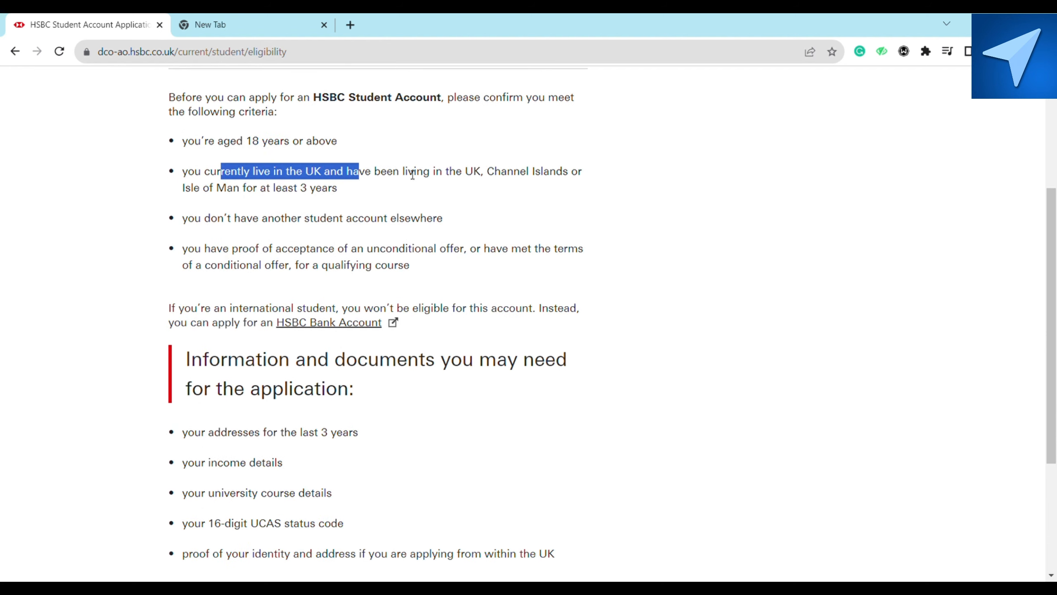
mouse_move(272, 200)
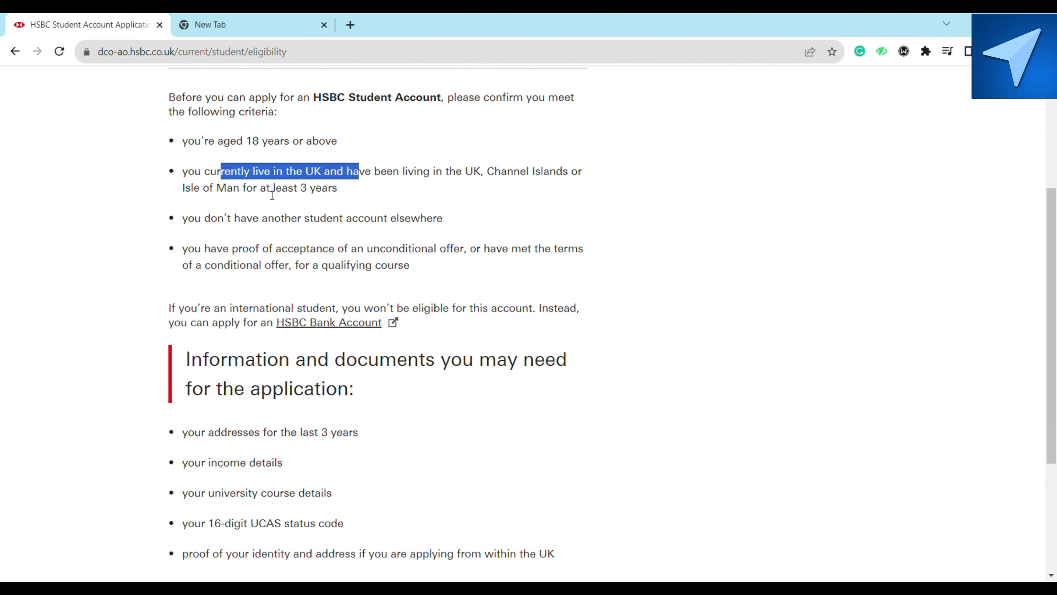
drag(257, 188, 336, 187)
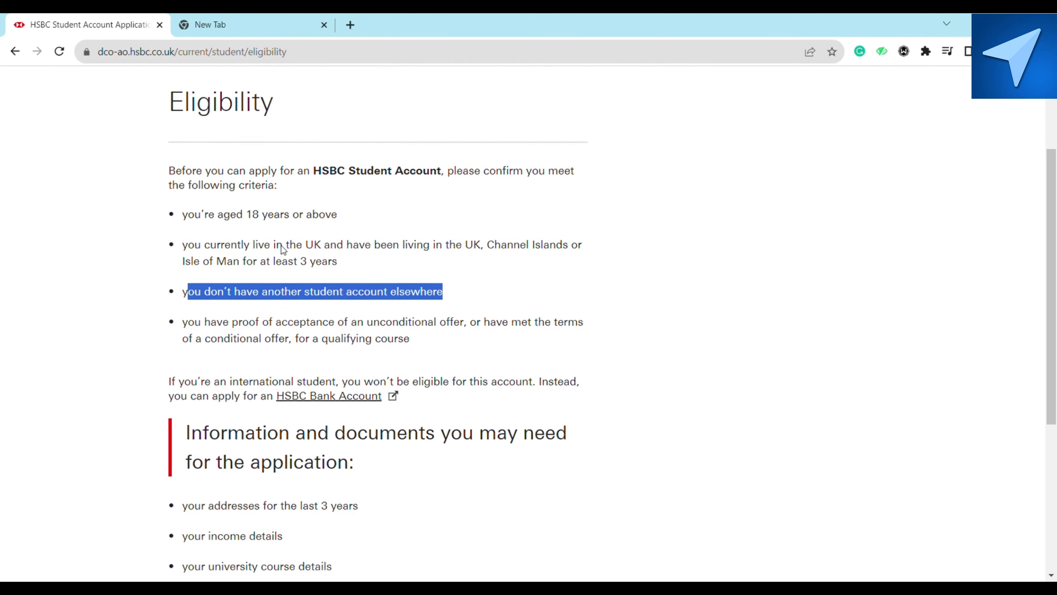
scroll(down, 3)
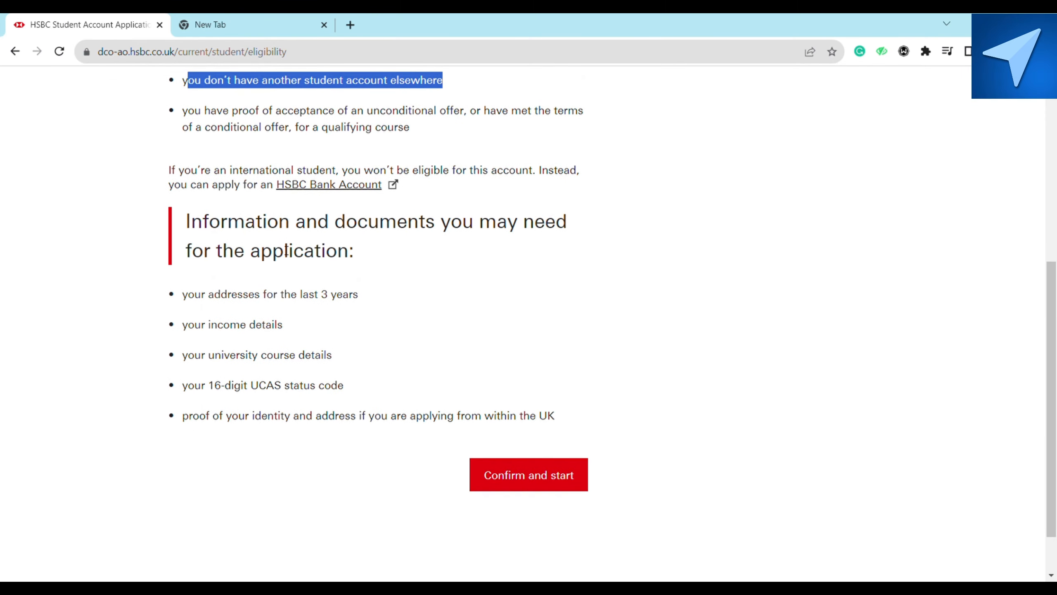
scroll(down, 3)
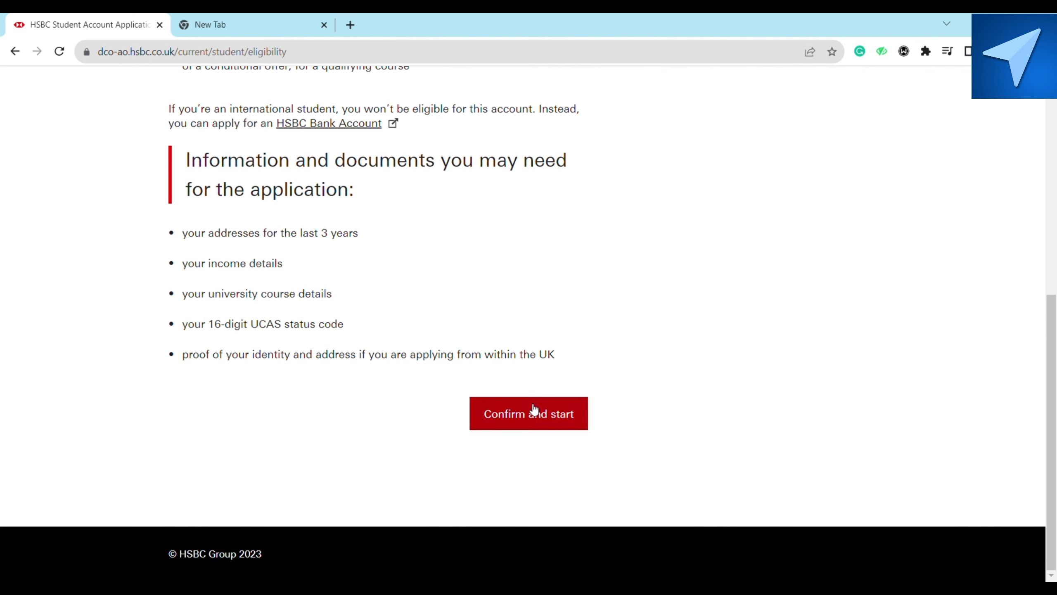
Step: Confirm eligibility to open Step 1 of 5, Personal details
click(528, 413)
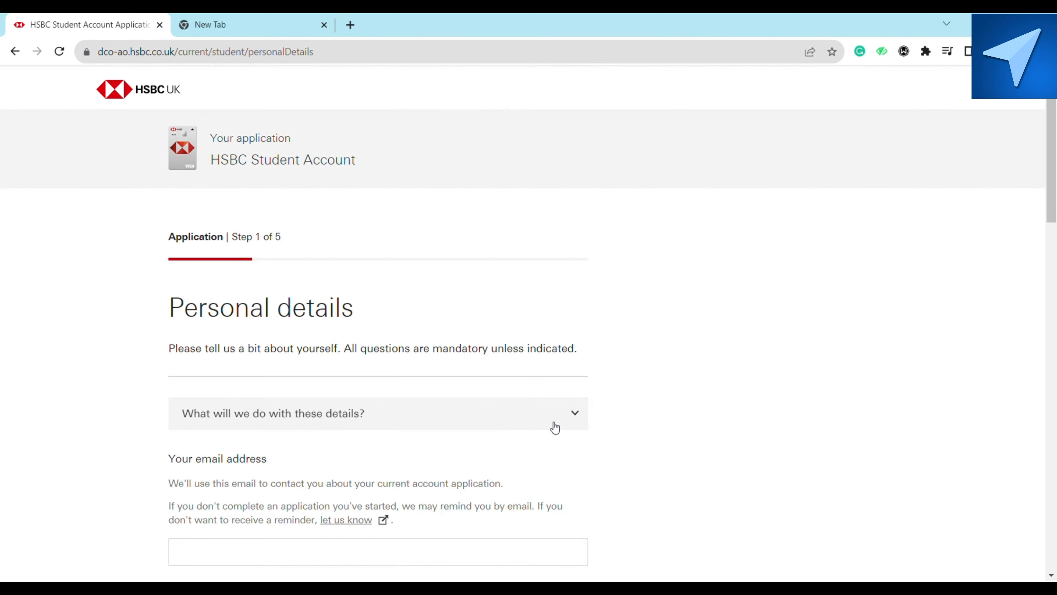
mouse_move(458, 301)
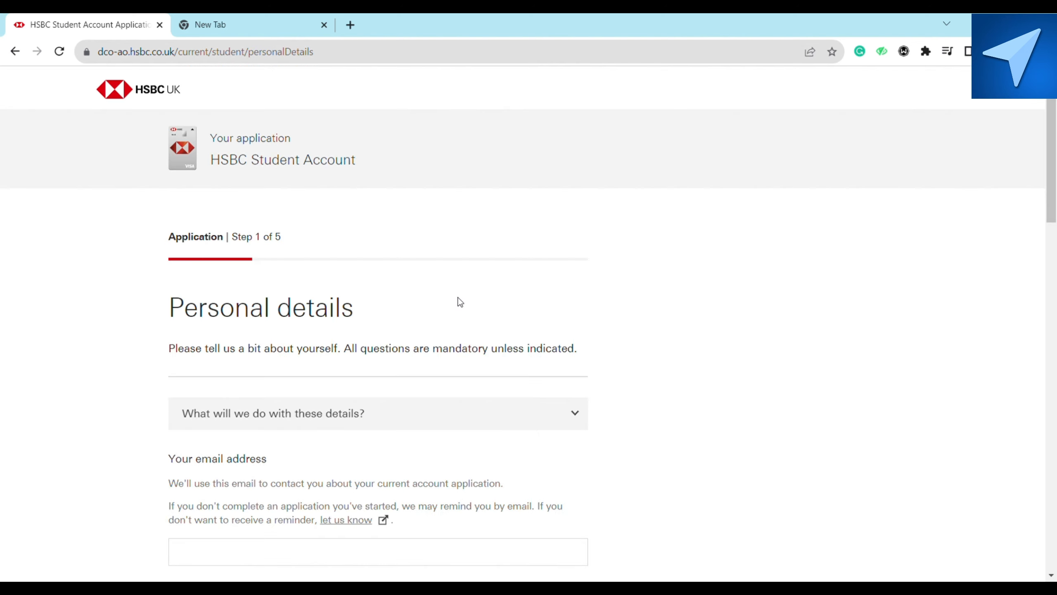
scroll(down, 3)
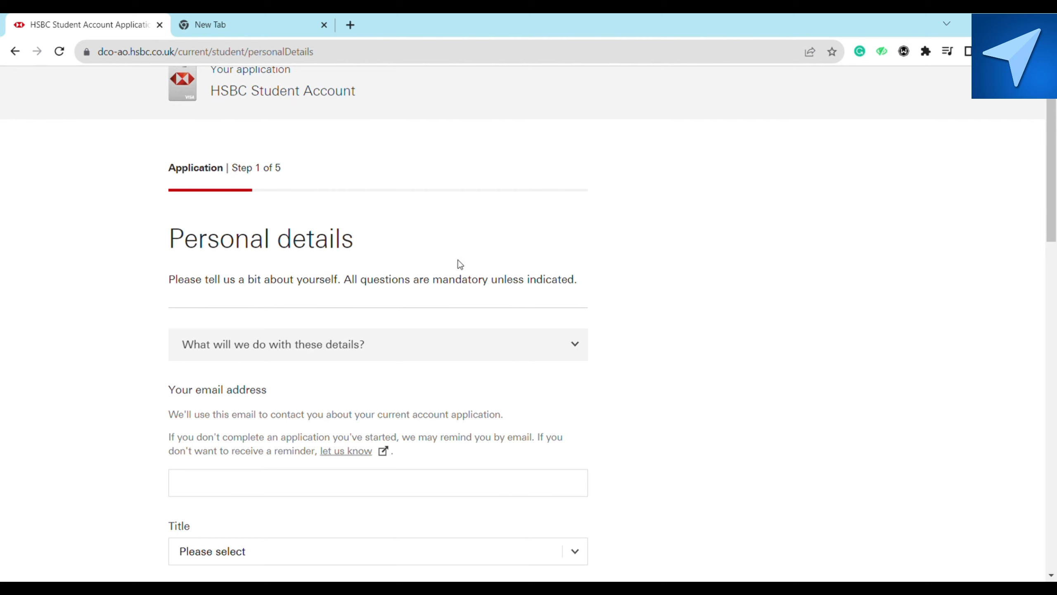
scroll(down, 3)
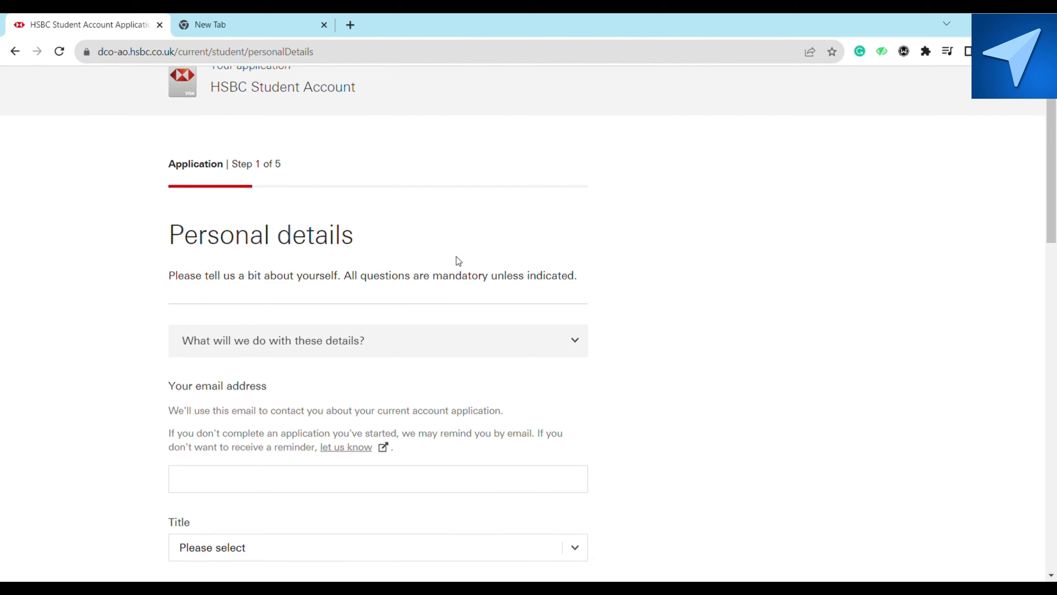
Step: Review the unfilled Personal details form down to the UCAS status code section
scroll(down, 3)
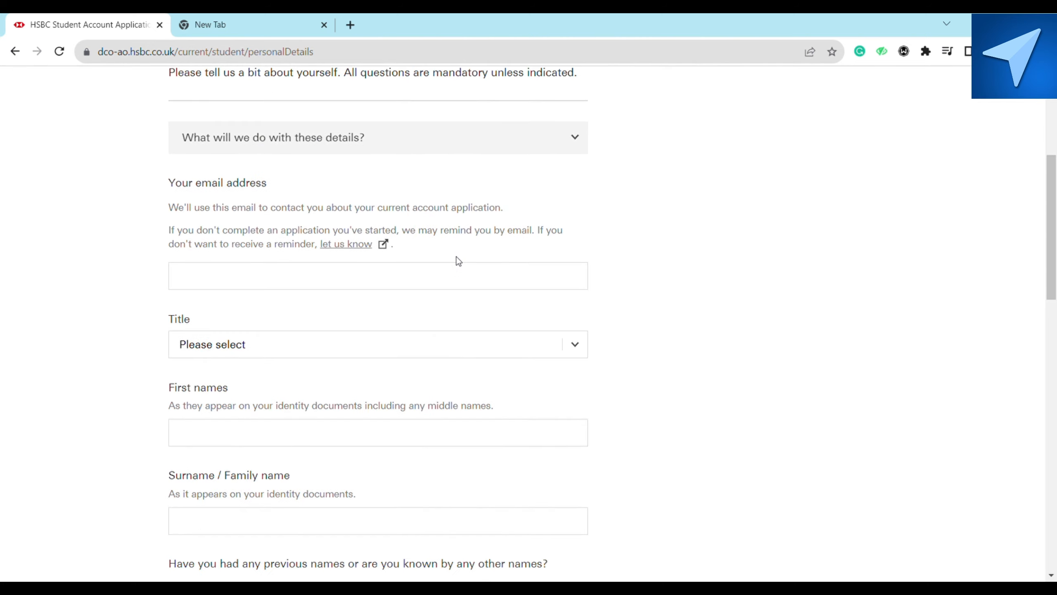
scroll(down, 3)
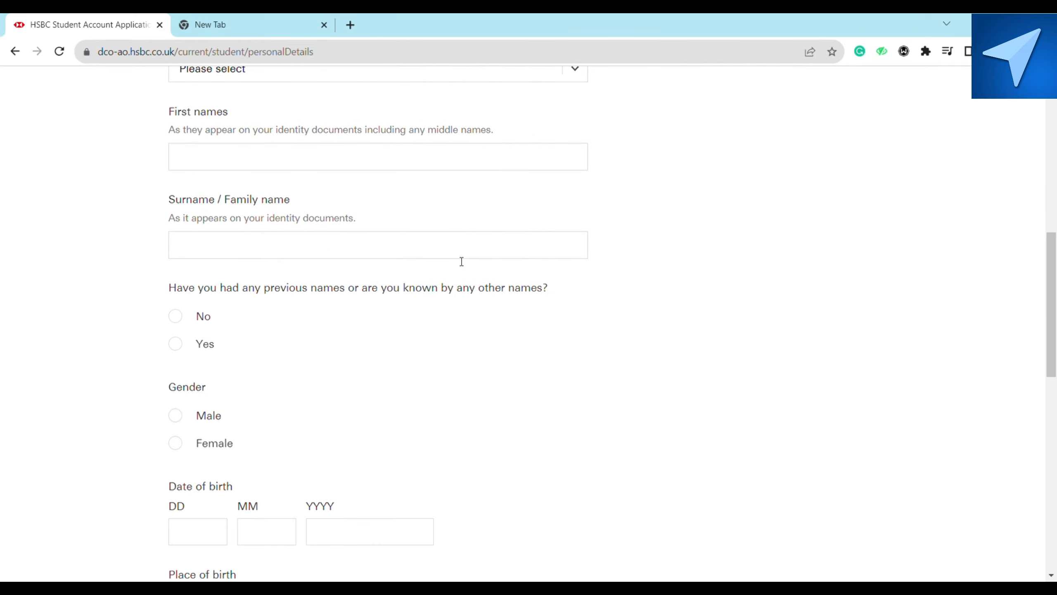
scroll(down, 3)
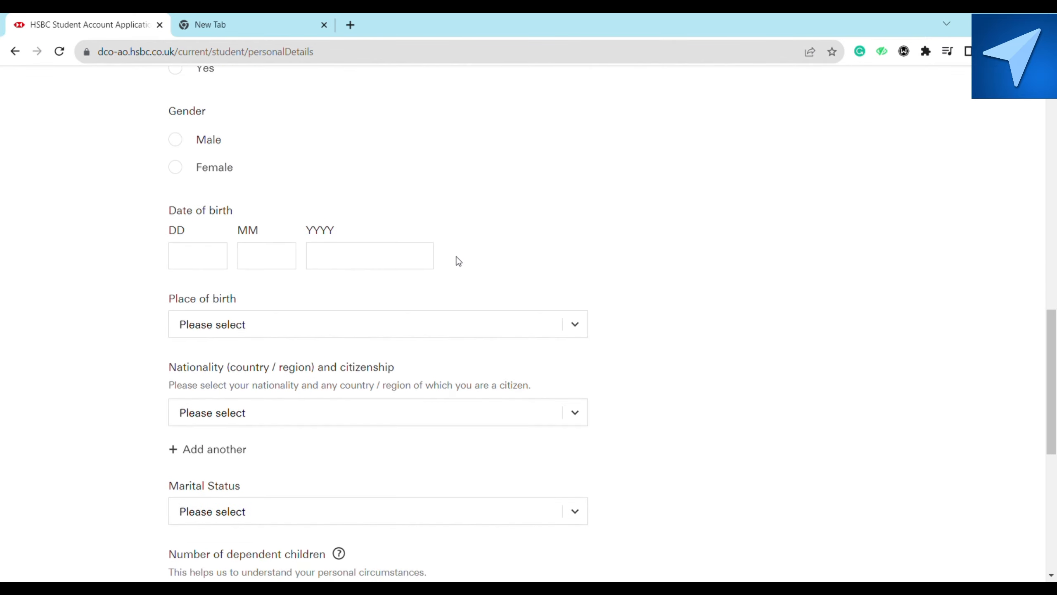
scroll(down, 3)
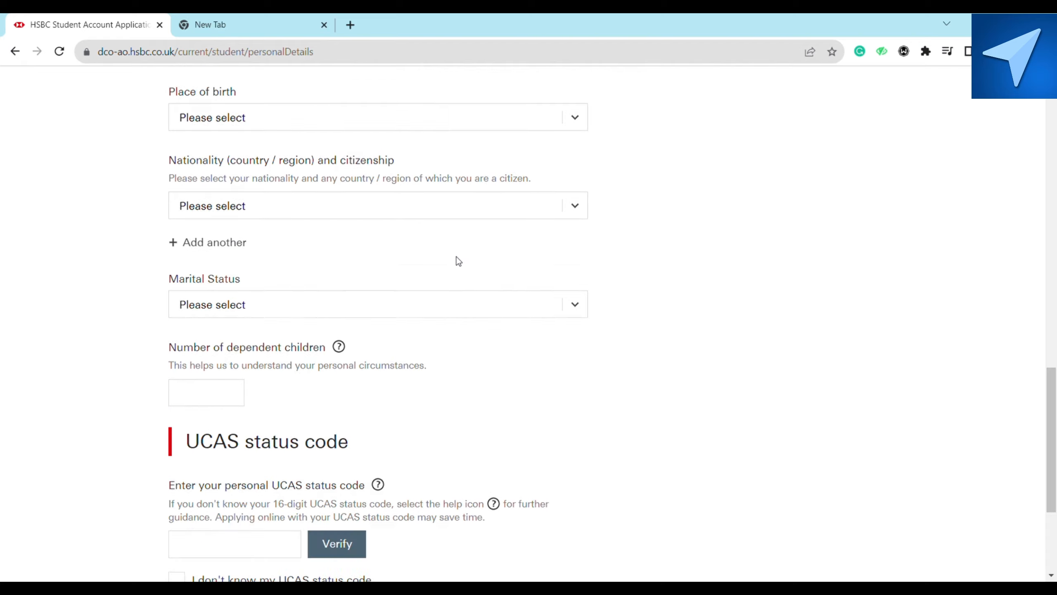
scroll(down, 3)
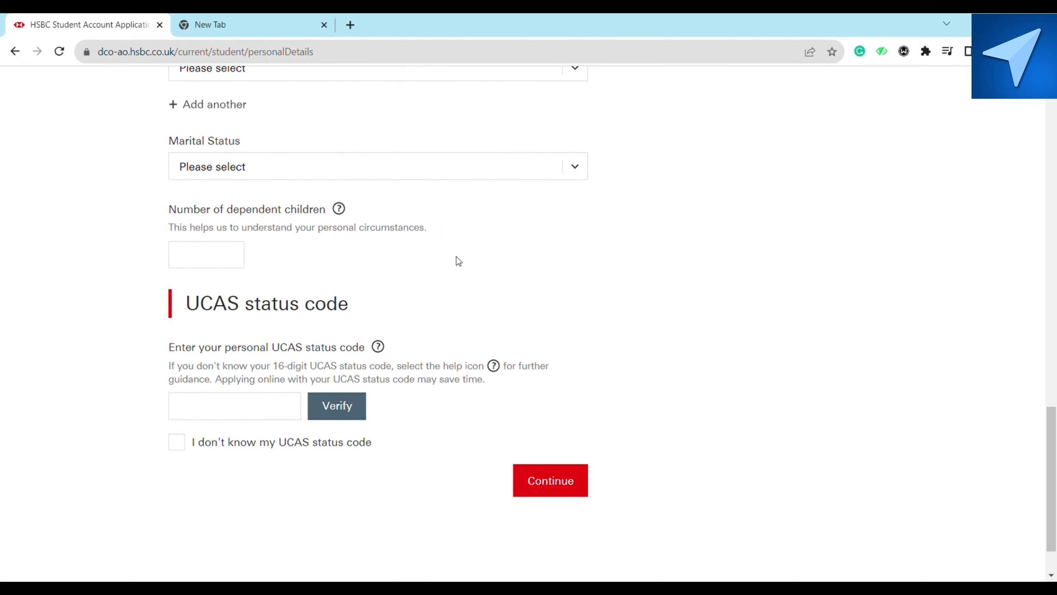
scroll(up, 3)
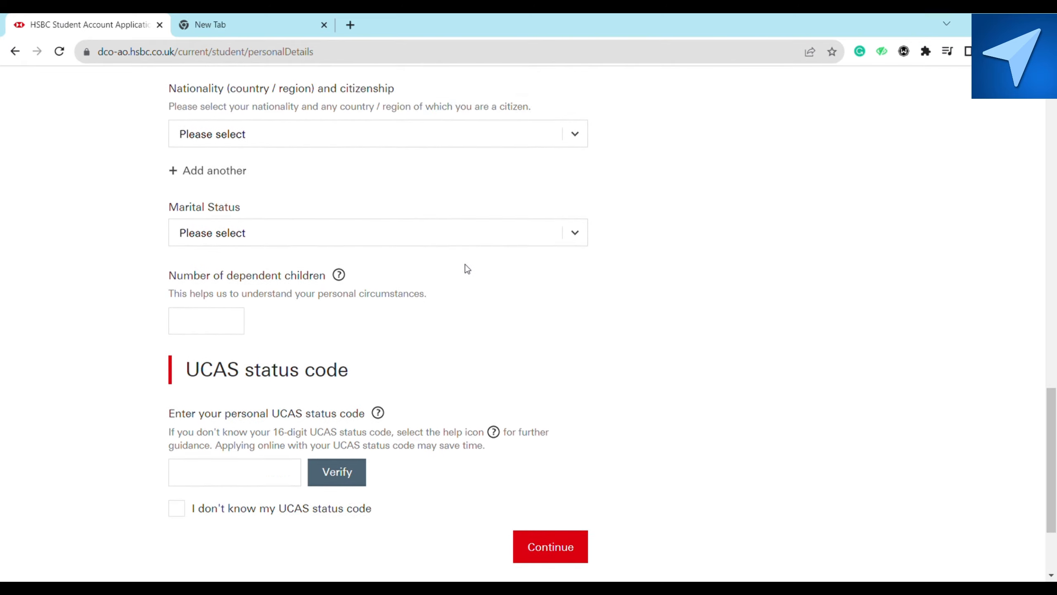
scroll(down, 3)
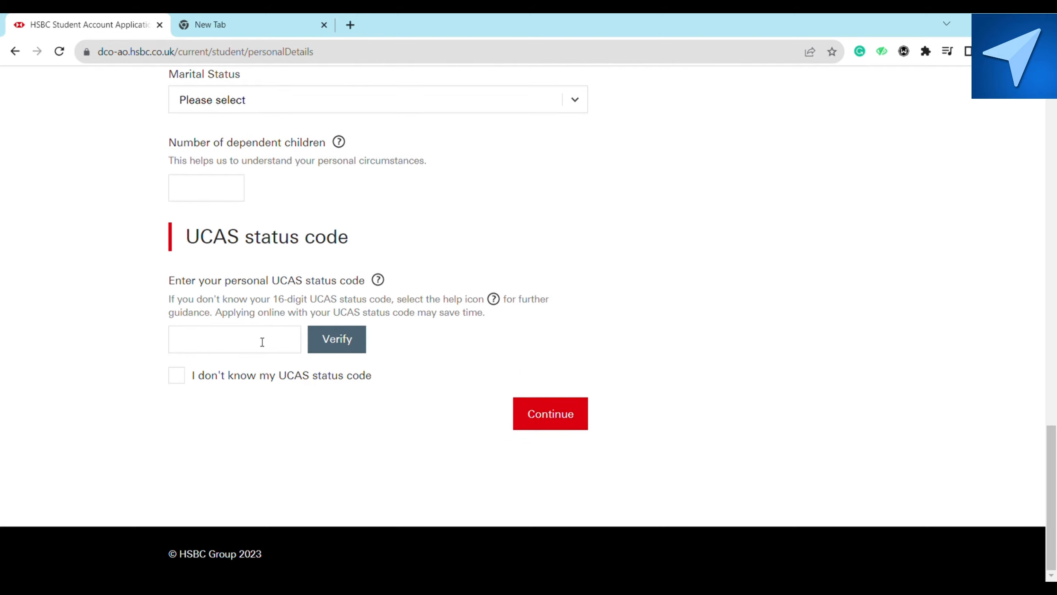
mouse_move(347, 352)
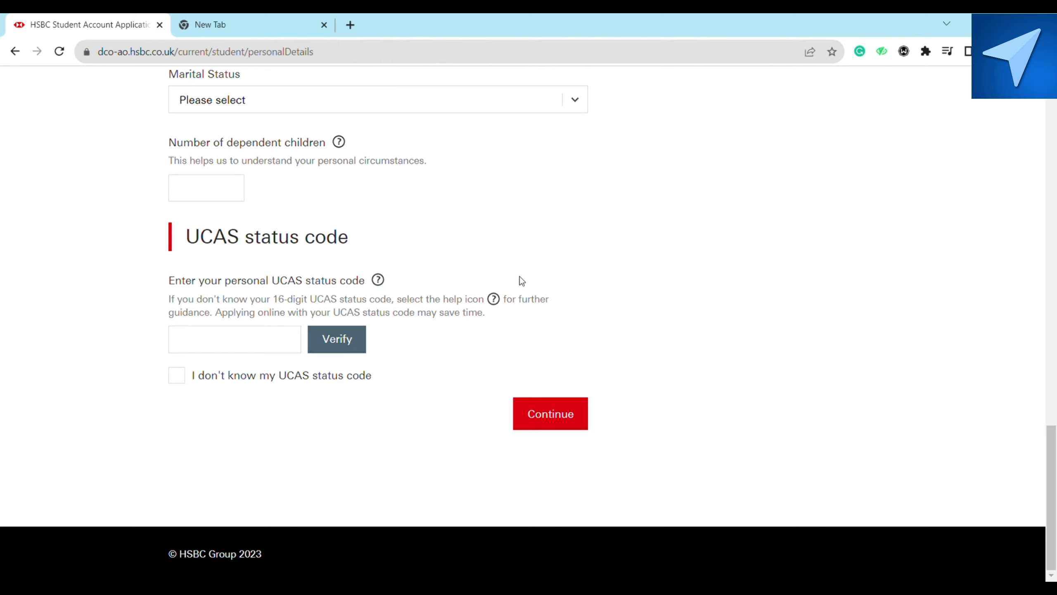
scroll(up, 3)
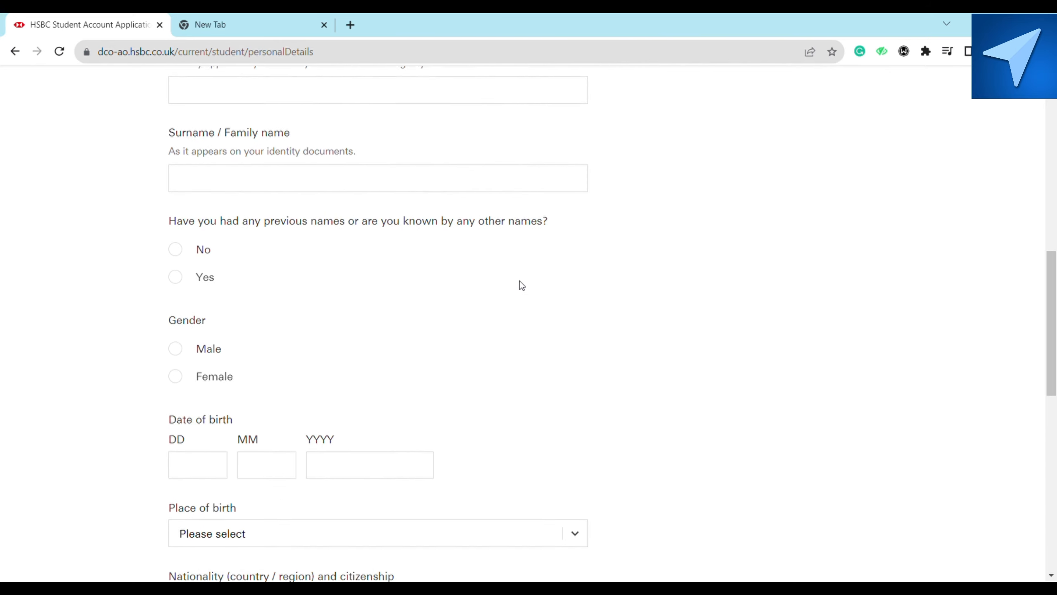
scroll(down, 3)
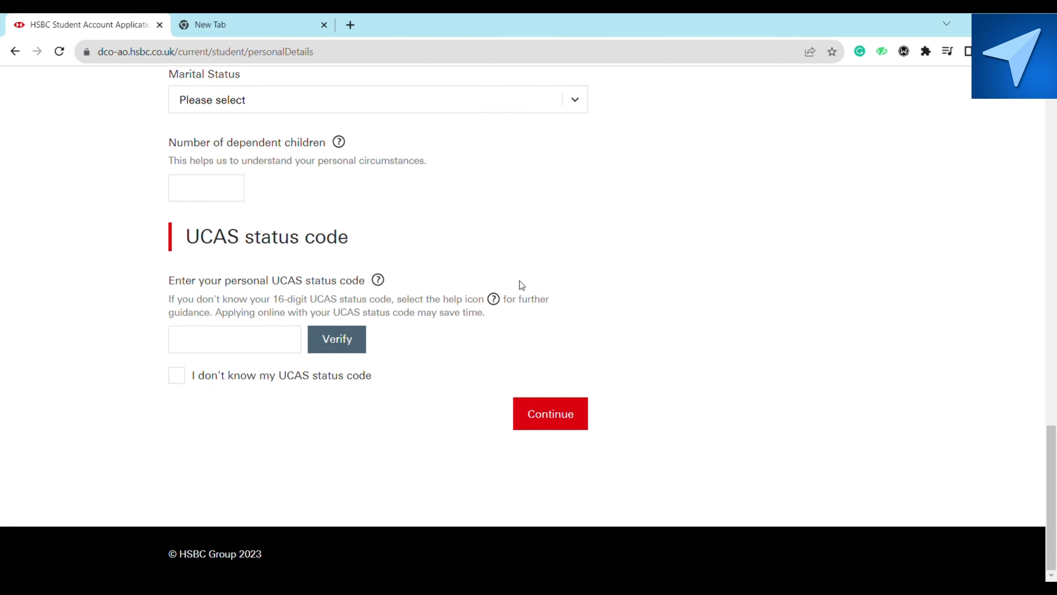
mouse_move(488, 230)
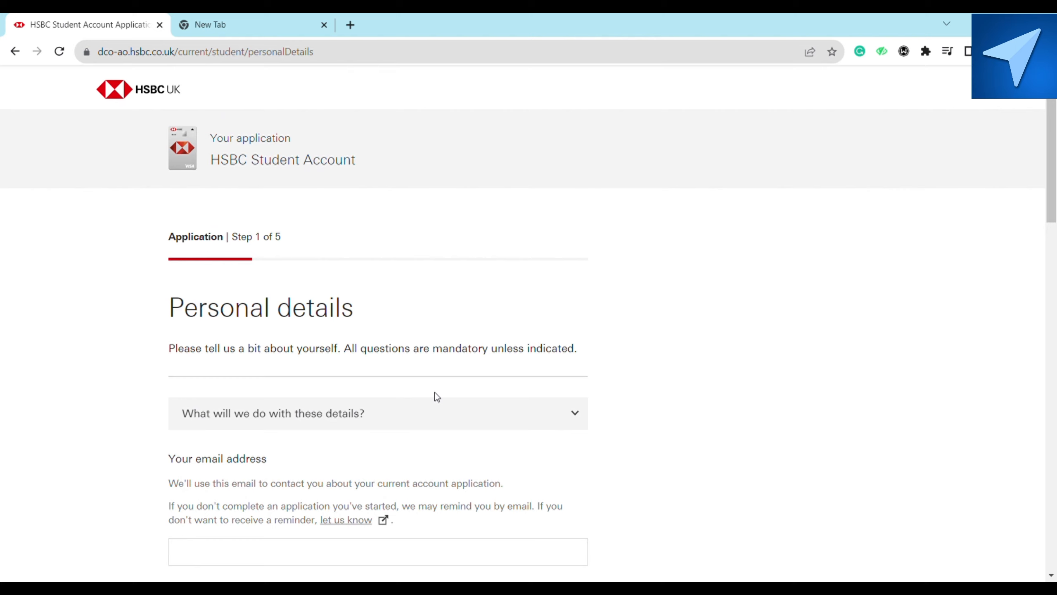
mouse_move(512, 347)
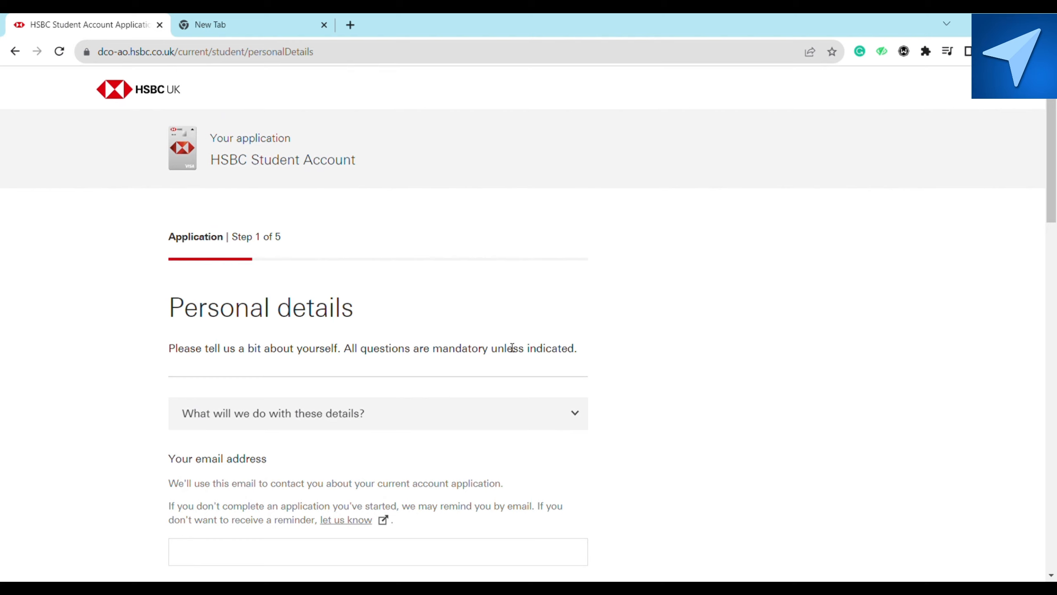
scroll(down, 3)
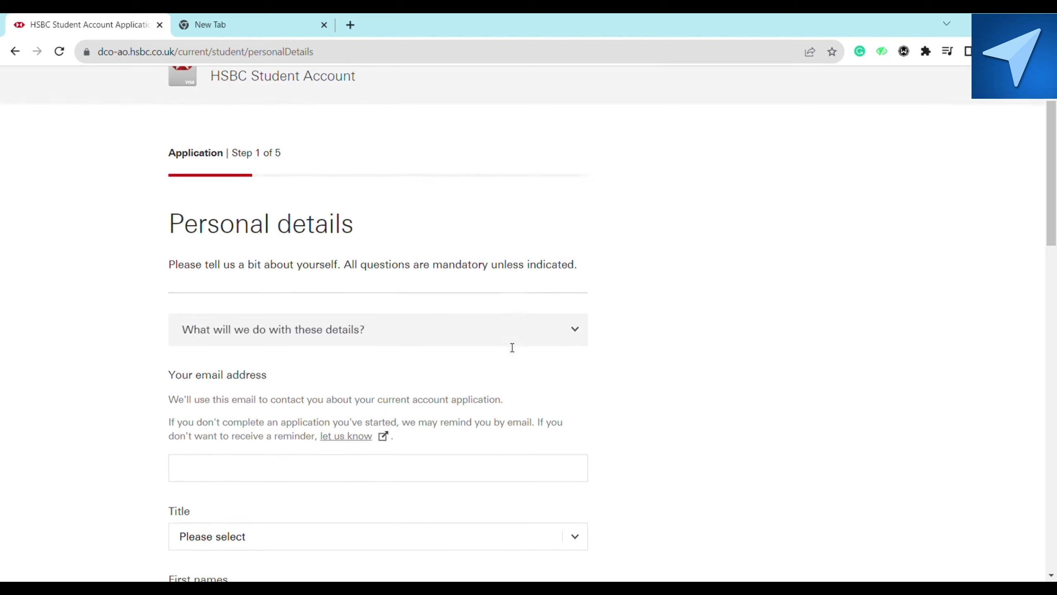
scroll(down, 3)
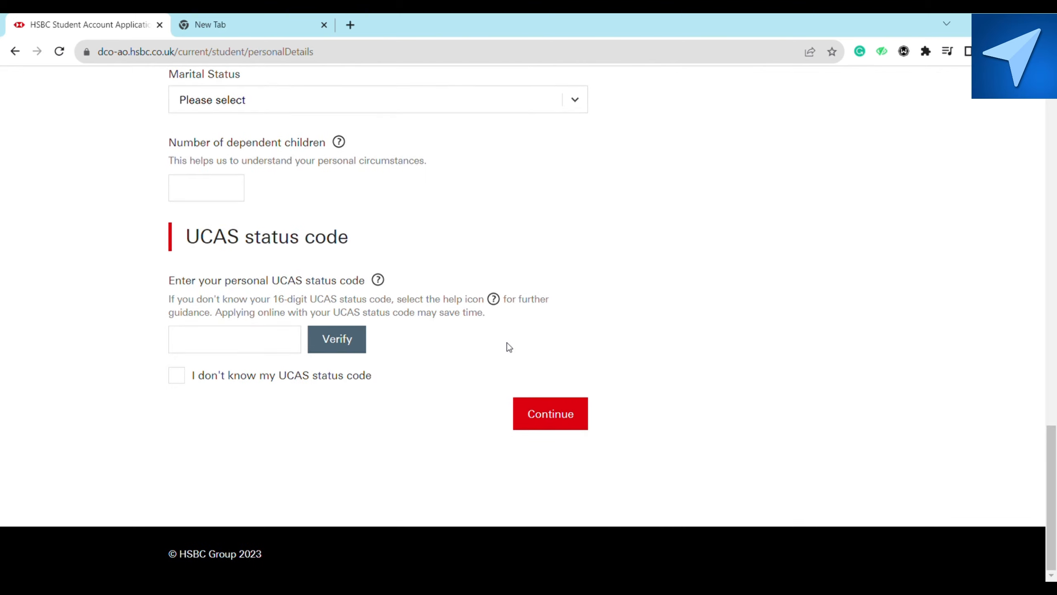
scroll(up, 3)
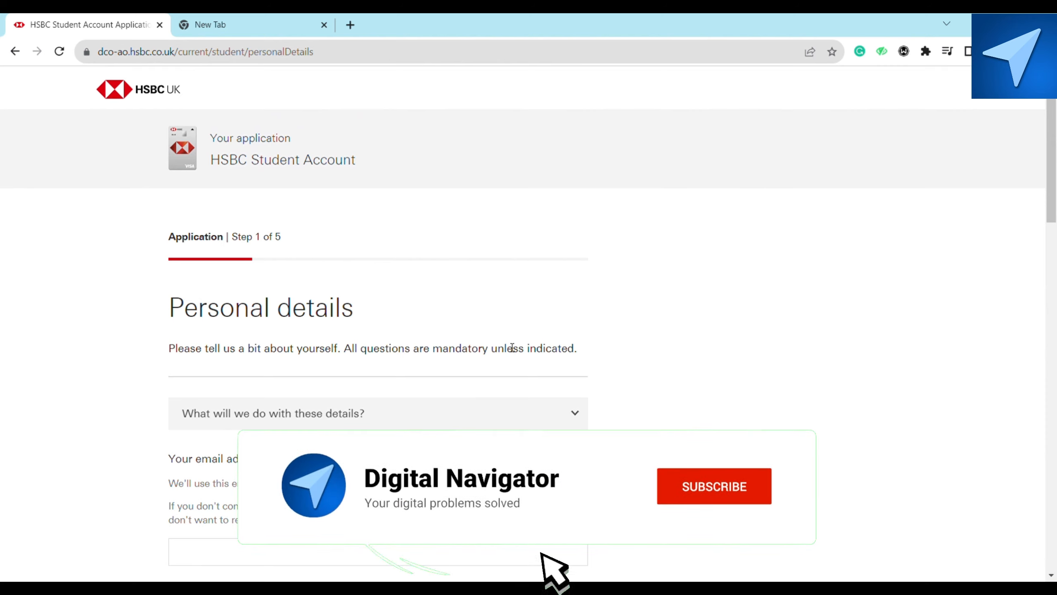
click(714, 486)
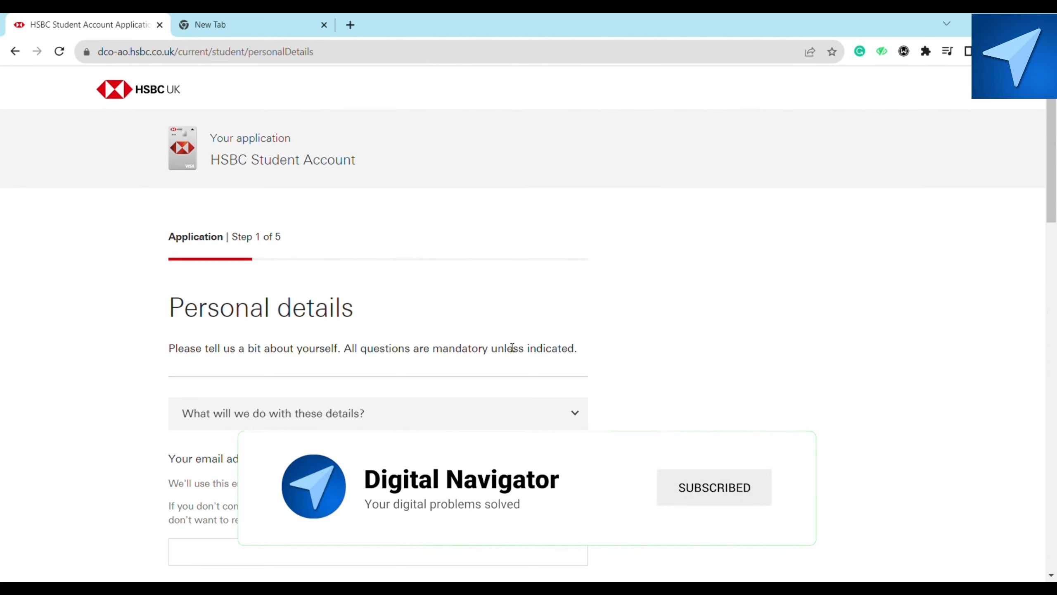